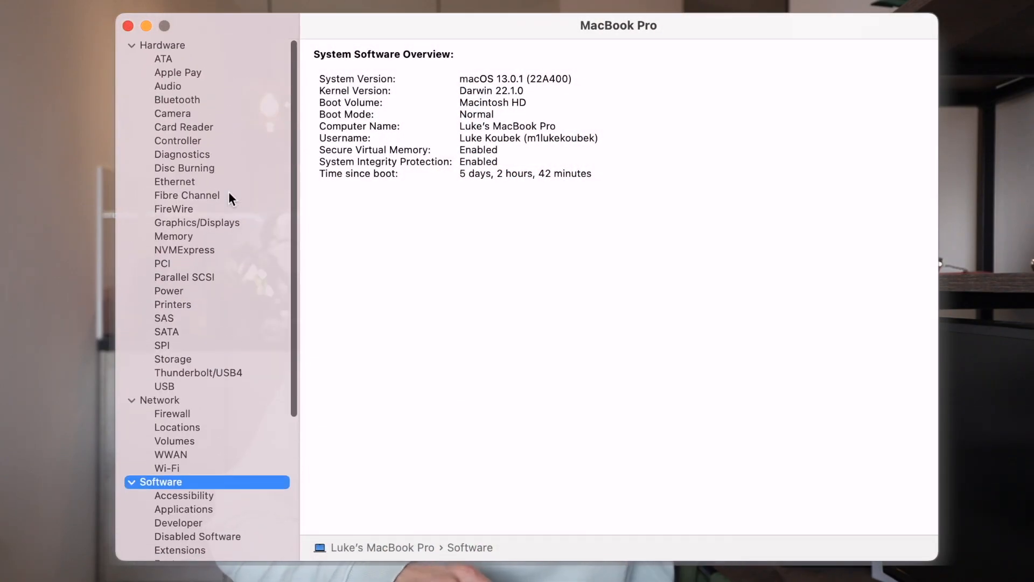
{"action": "mouse_move", "coordinate": [111, 61]}
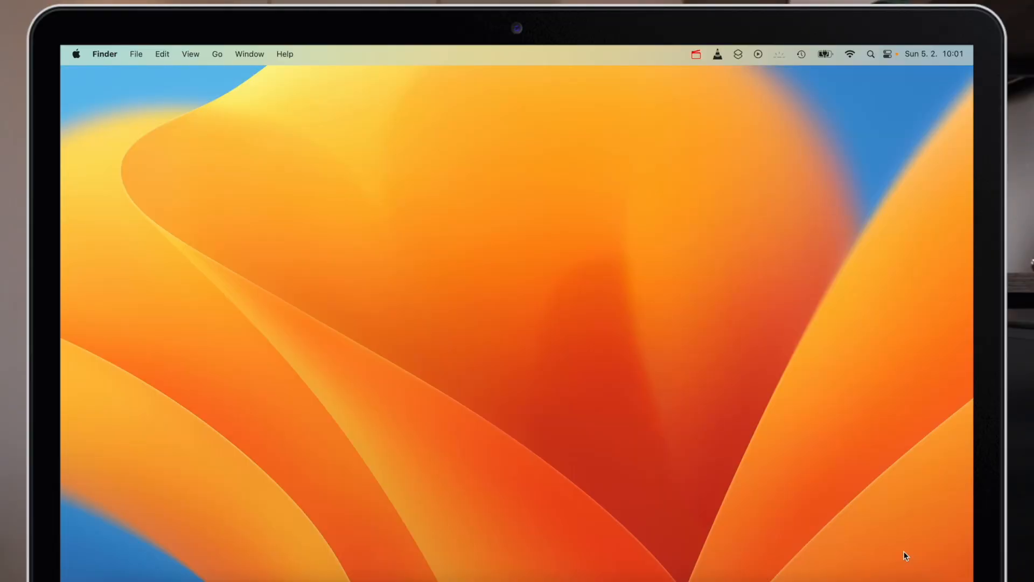
Launch System Information from the Apple menu using the Option key.
{"action": "left_click", "coordinate": [76, 54]}
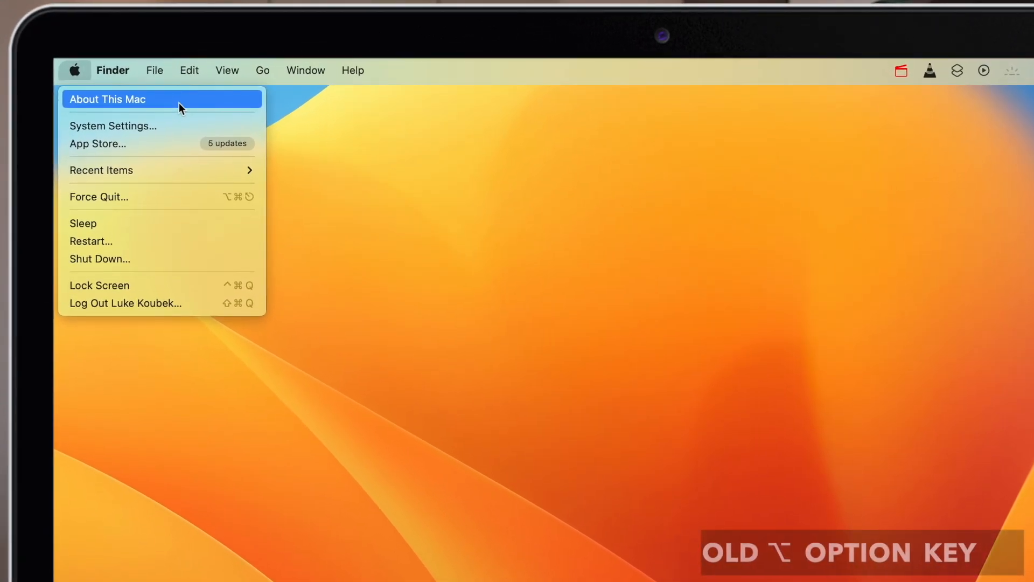
{"action": "key", "text": "alt"}
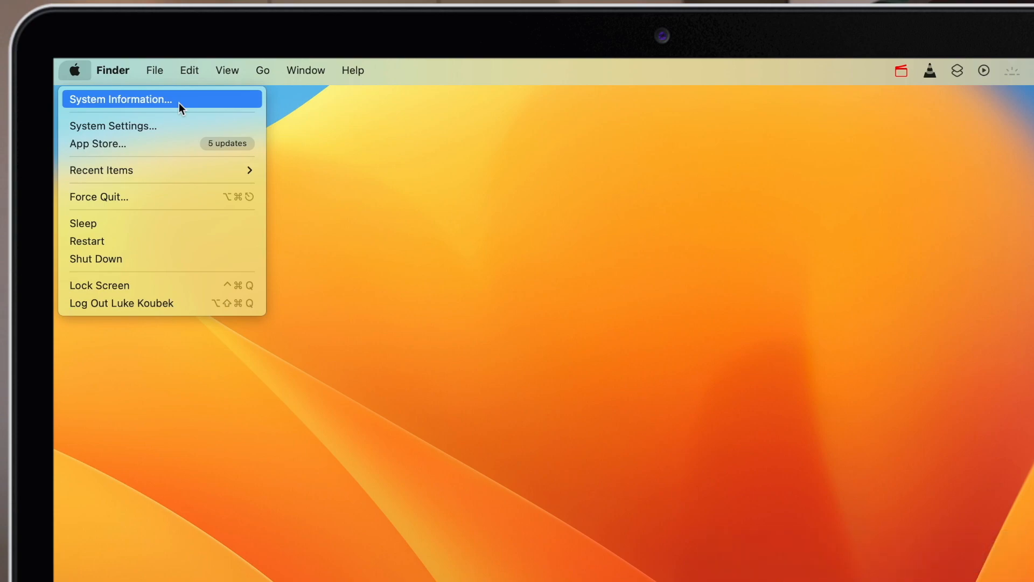
{"action": "left_click", "coordinate": [121, 99]}
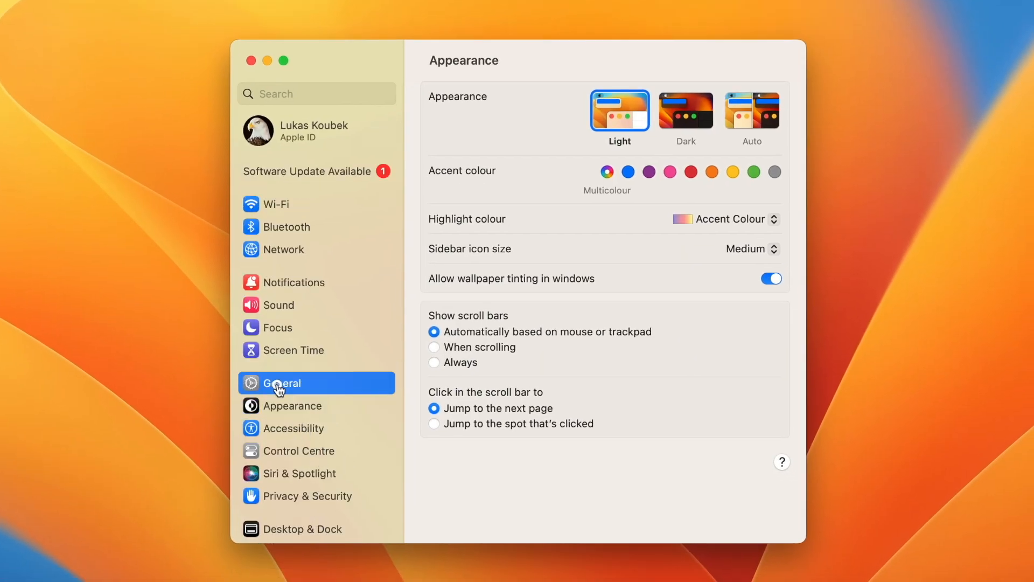
From General > About in System Settings, open the full System Report.
{"action": "left_click", "coordinate": [281, 384]}
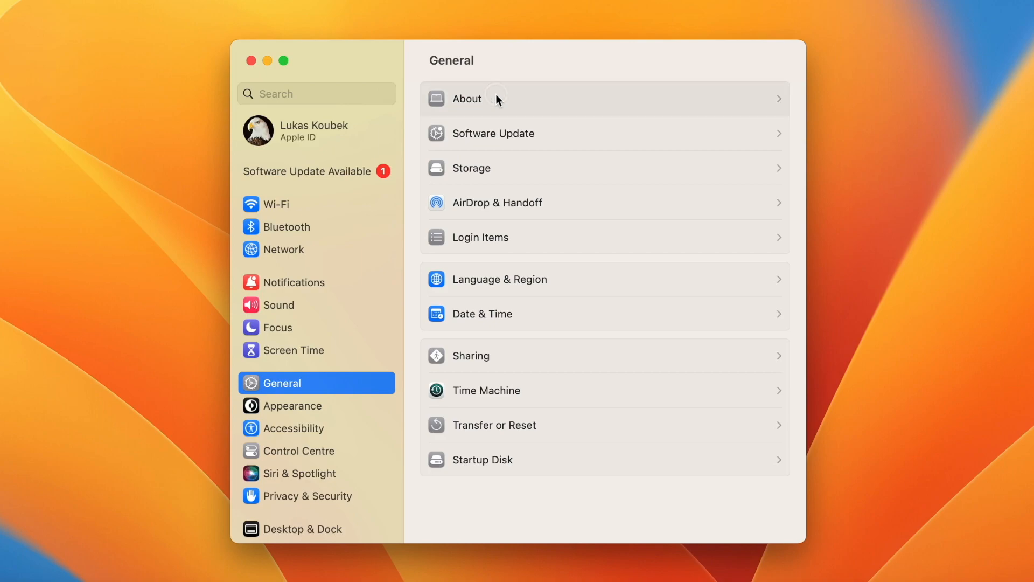
{"action": "left_click", "coordinate": [498, 98]}
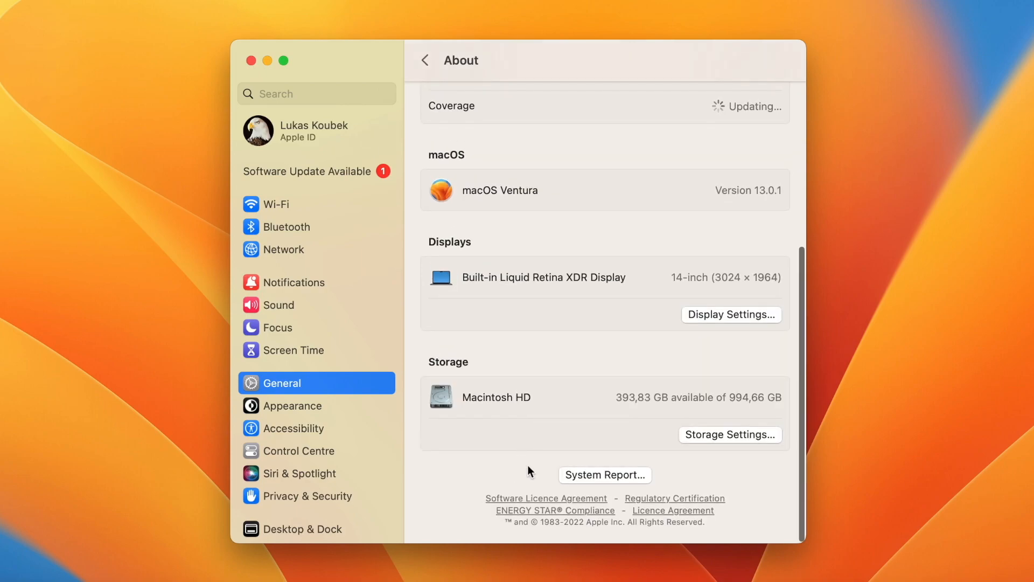
{"action": "left_click", "coordinate": [605, 474]}
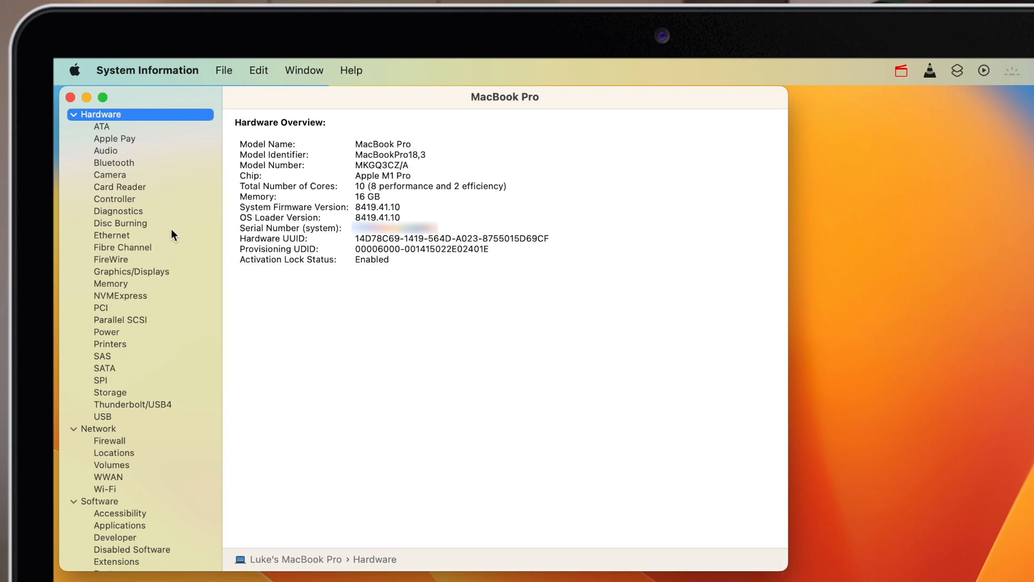
Switch the sidebar to Software to show the System Software Overview (macOS 13.0.1).
{"action": "left_click", "coordinate": [99, 328]}
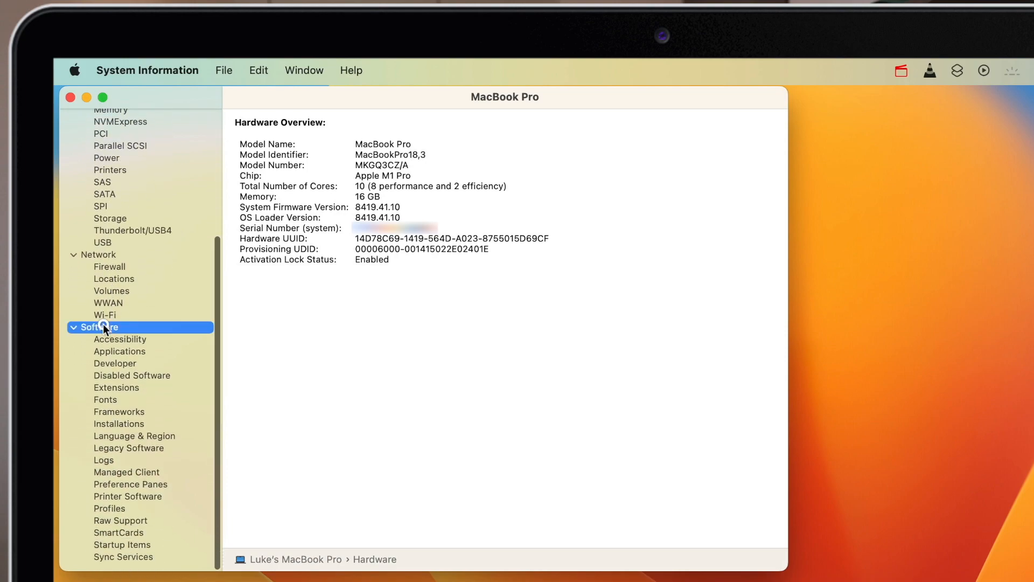
{"action": "left_click", "coordinate": [96, 328]}
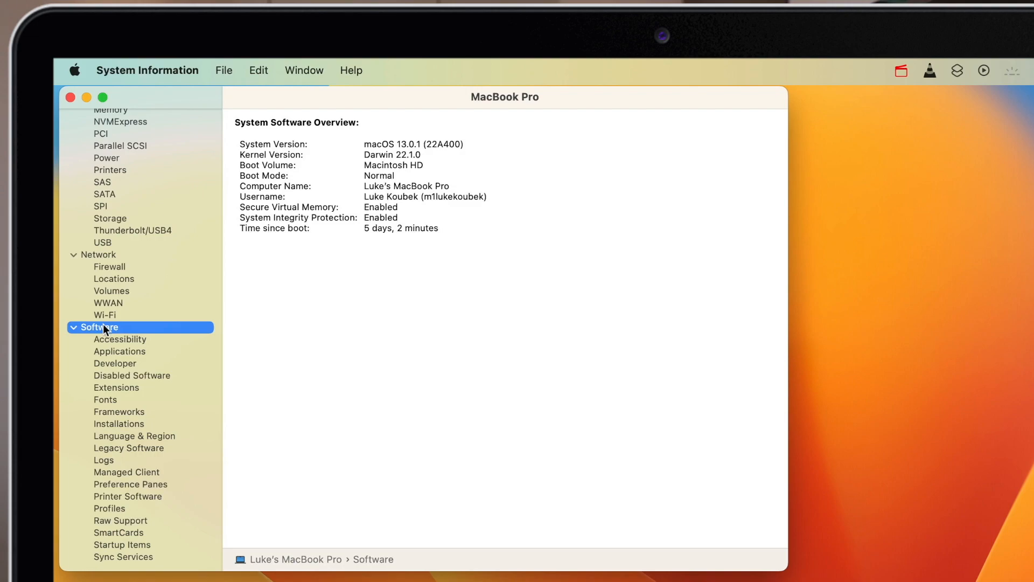
{"action": "left_click", "coordinate": [224, 71]}
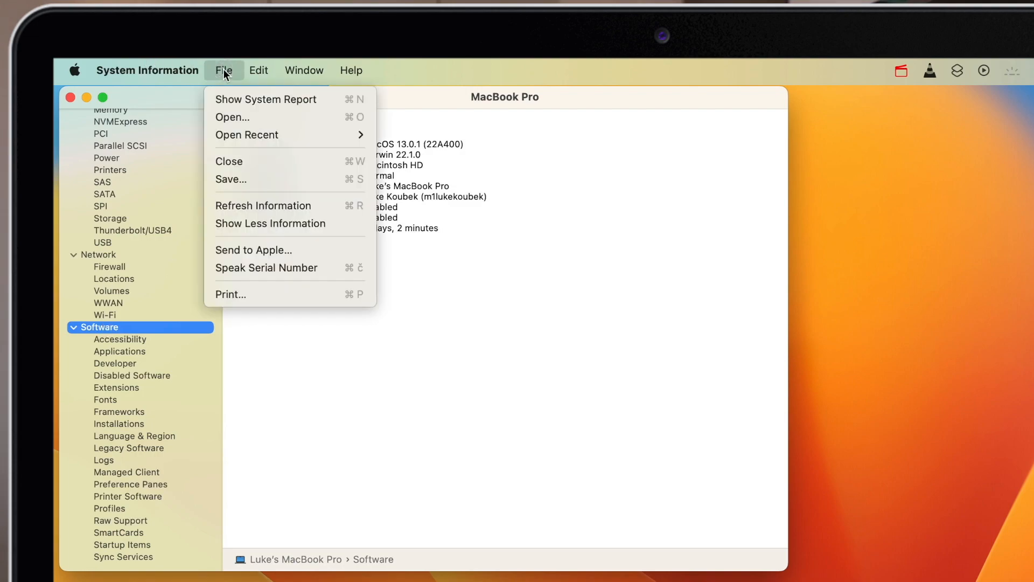
{"action": "mouse_move", "coordinate": [234, 254]}
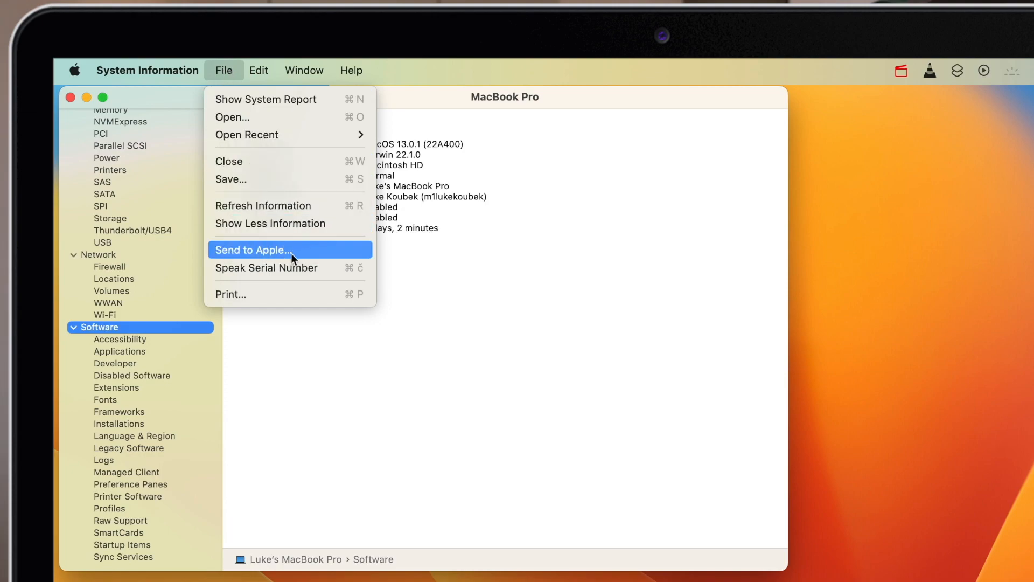
{"action": "mouse_move", "coordinate": [297, 295]}
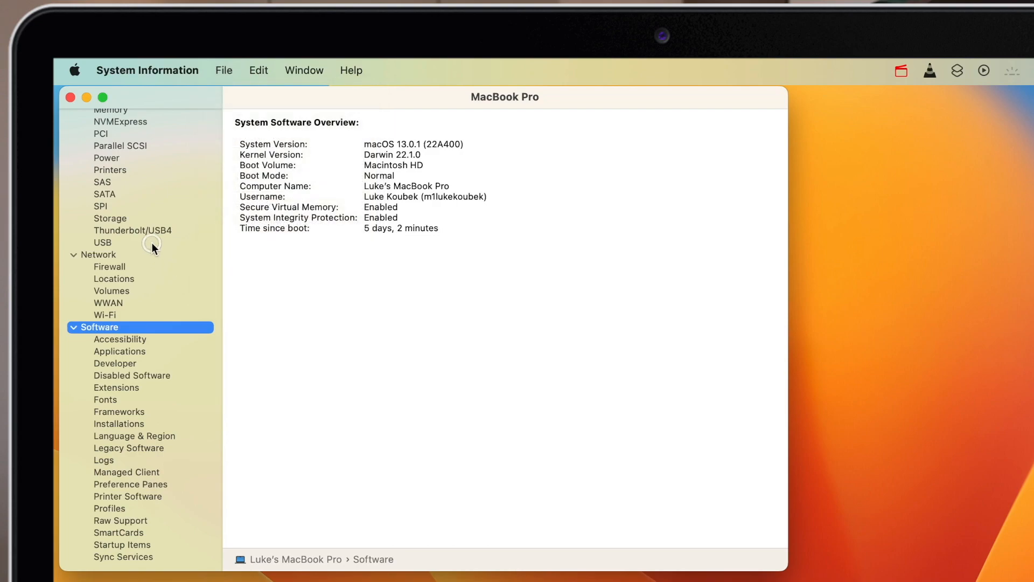
Show the Power report and highlight cycle count 17, condition Normal, maximum capacity 100%.
{"action": "left_click", "coordinate": [106, 158]}
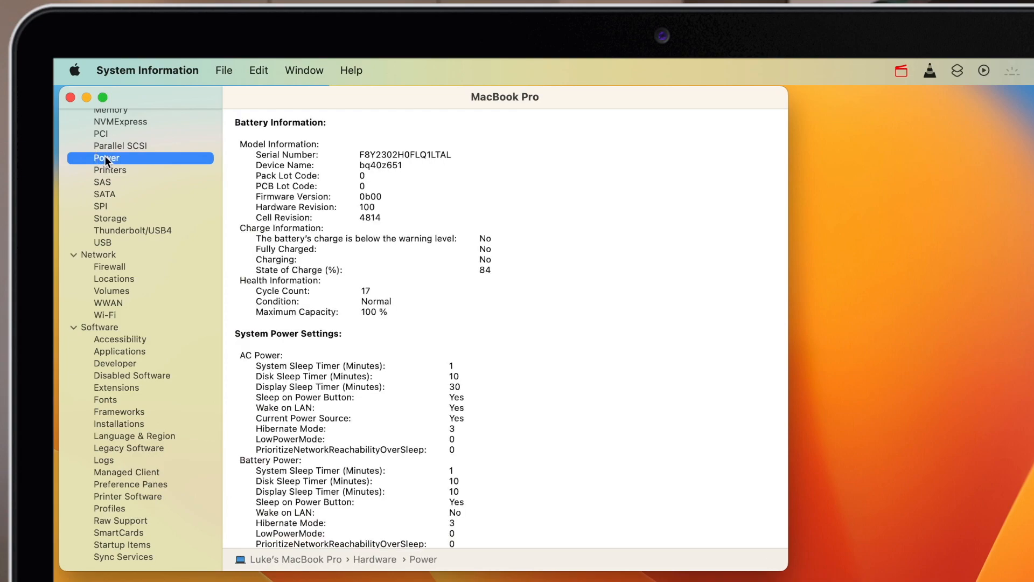
{"action": "mouse_move", "coordinate": [361, 290]}
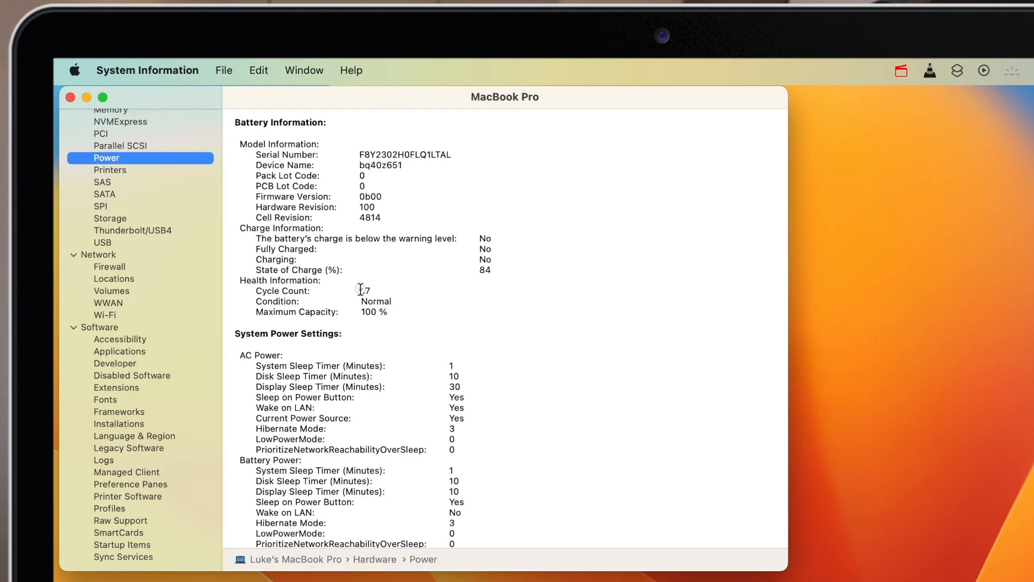
{"action": "left_click_drag", "start_coordinate": [360, 290], "coordinate": [414, 315]}
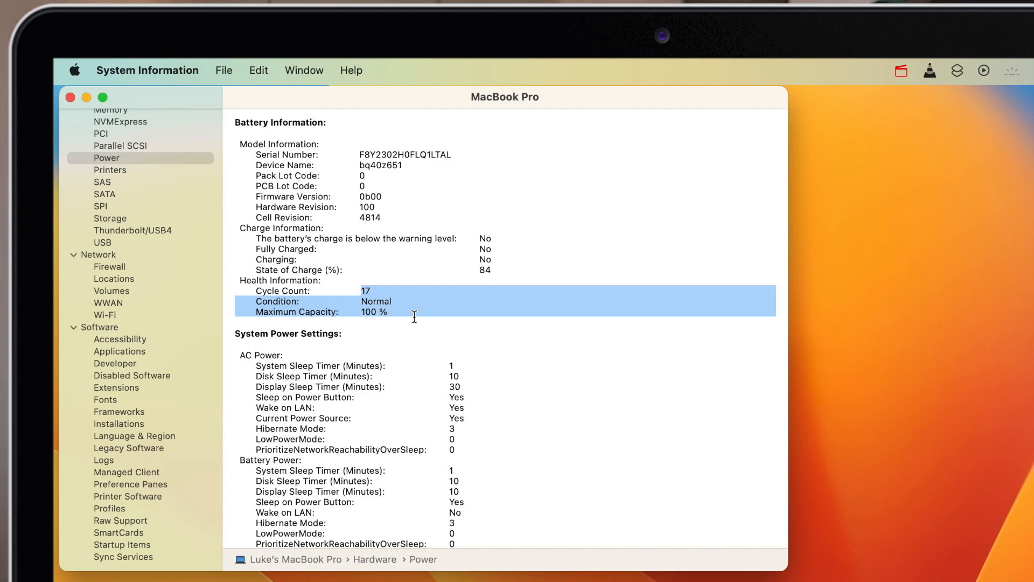
{"action": "mouse_move", "coordinate": [105, 139]}
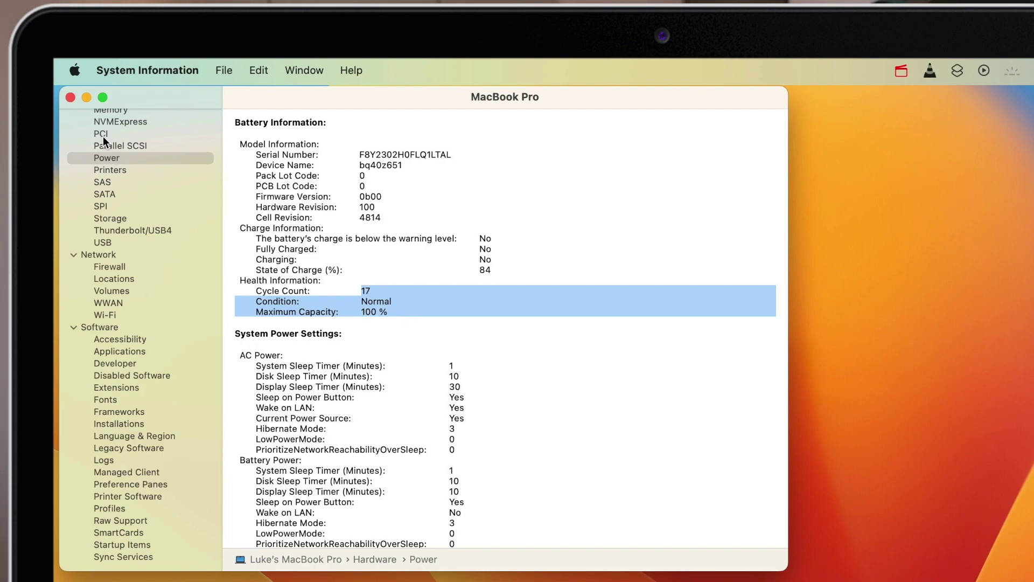